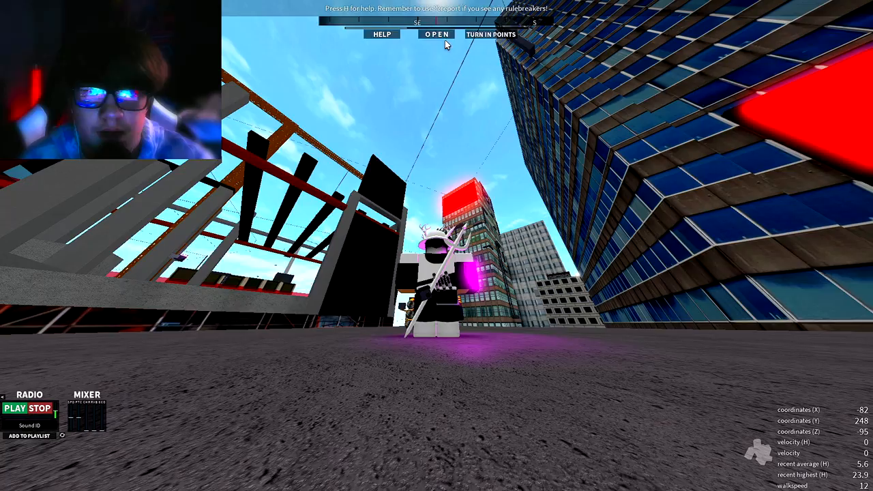
- Use the ability menu while scaling the tower to reach its summit above the clouds
left_click(437, 34)
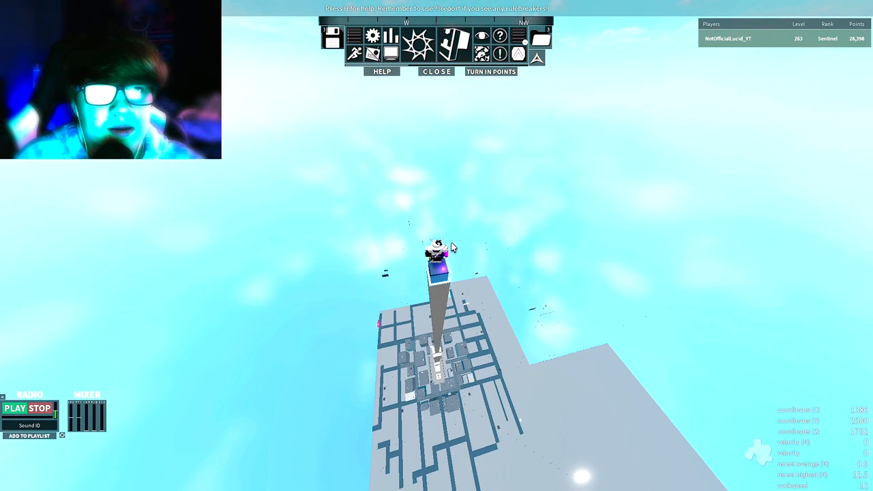
- Toggle the game menu and pick a gear item to drop back down to street level
left_click(436, 71)
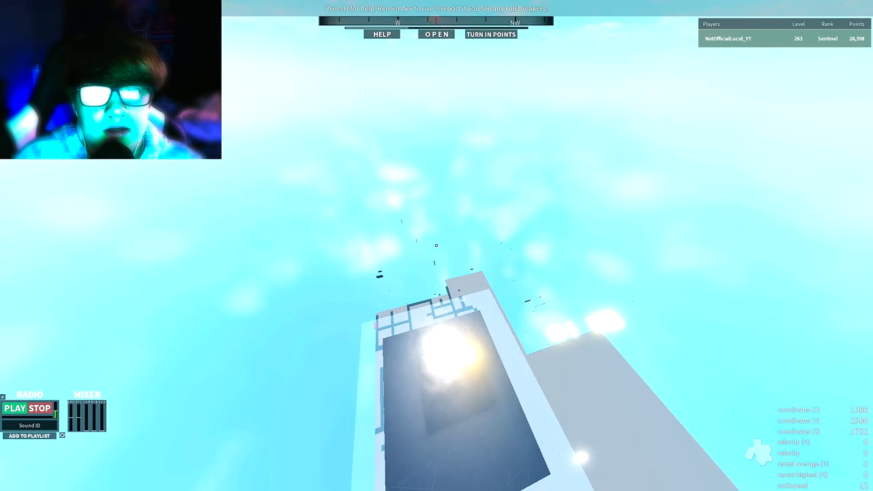
left_click(436, 35)
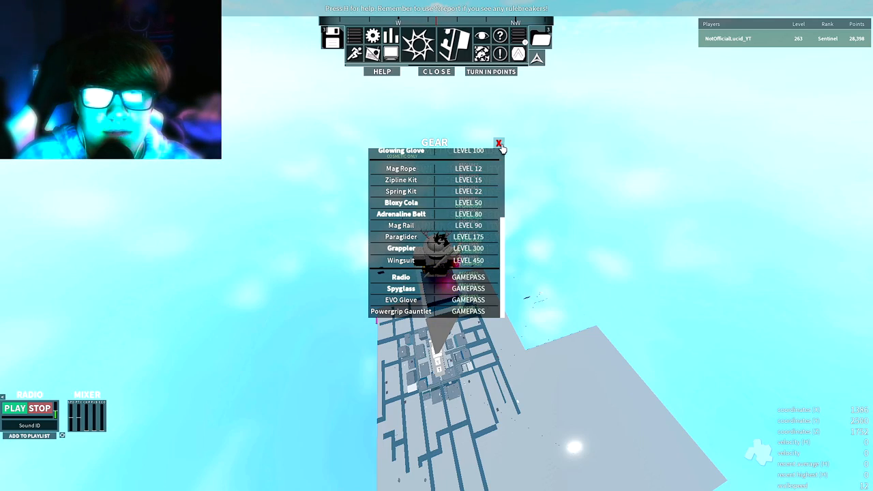
left_click(499, 145)
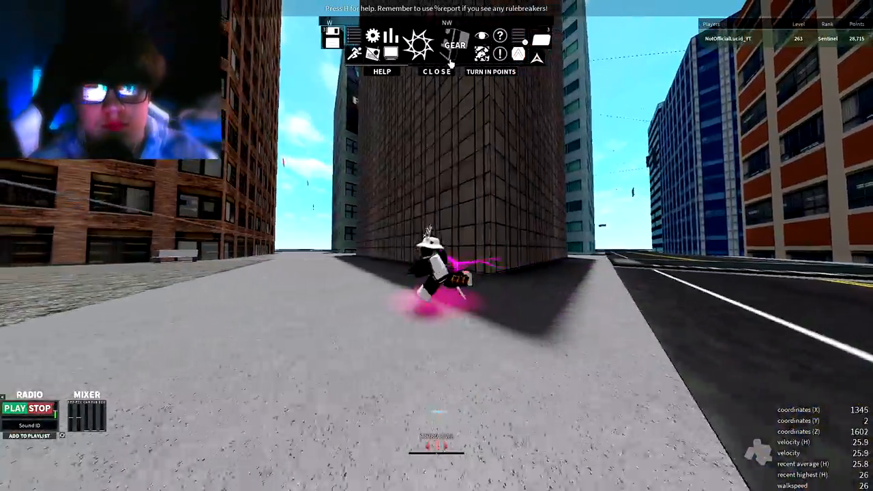
left_click(456, 38)
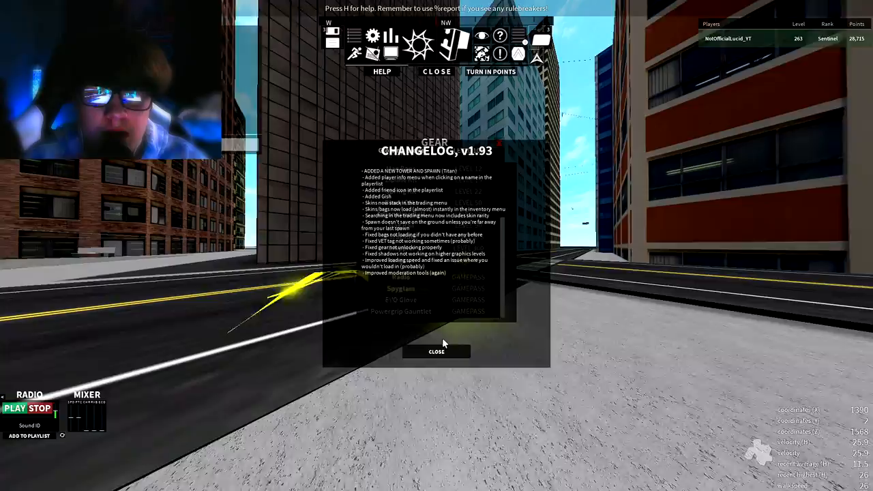
left_click(436, 352)
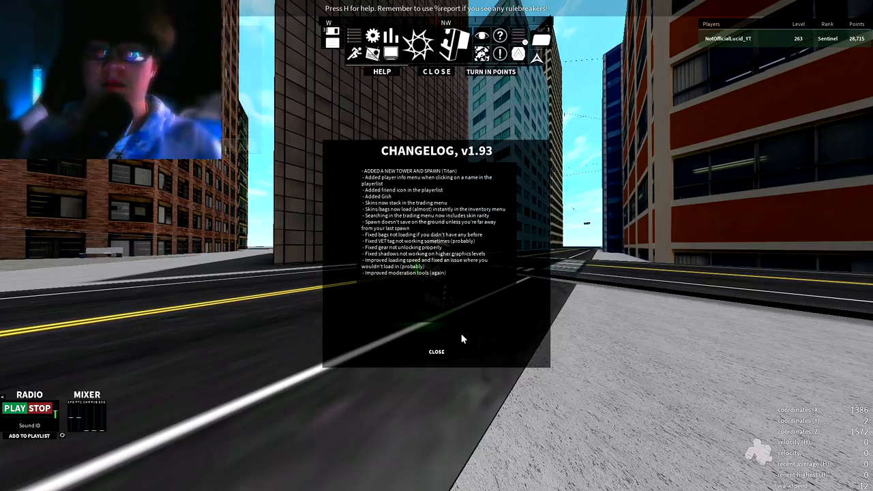
left_click(436, 352)
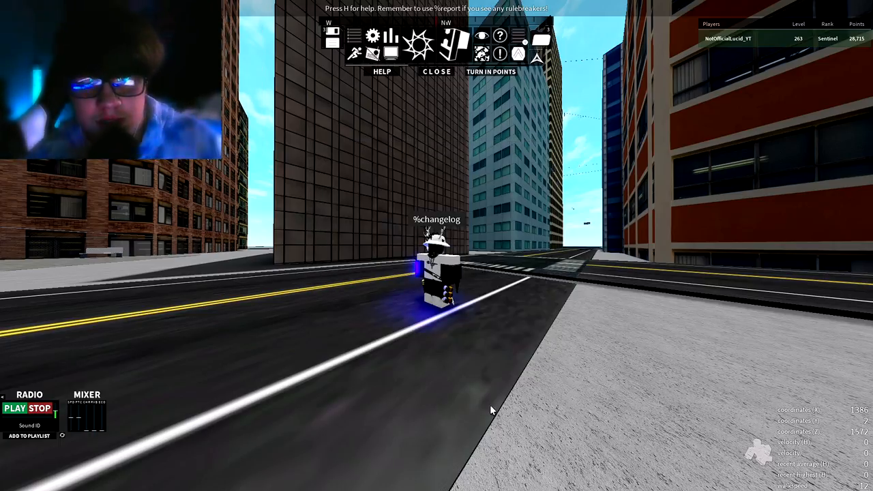